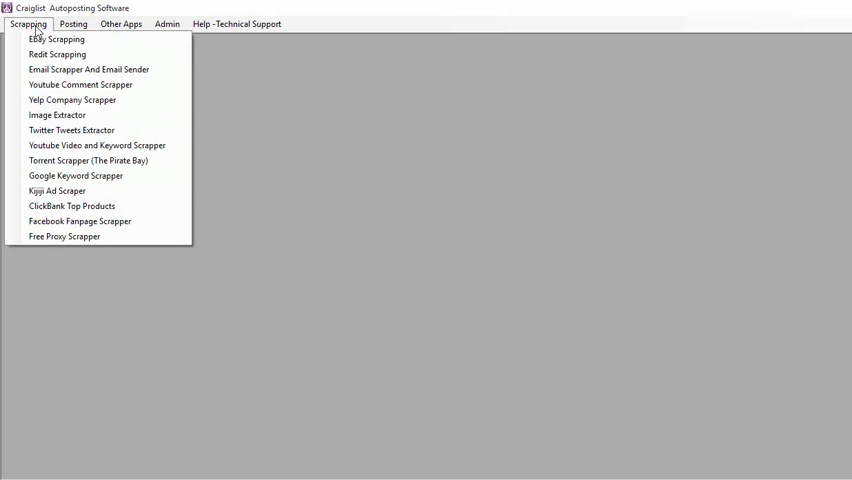
mouse_move(64, 236)
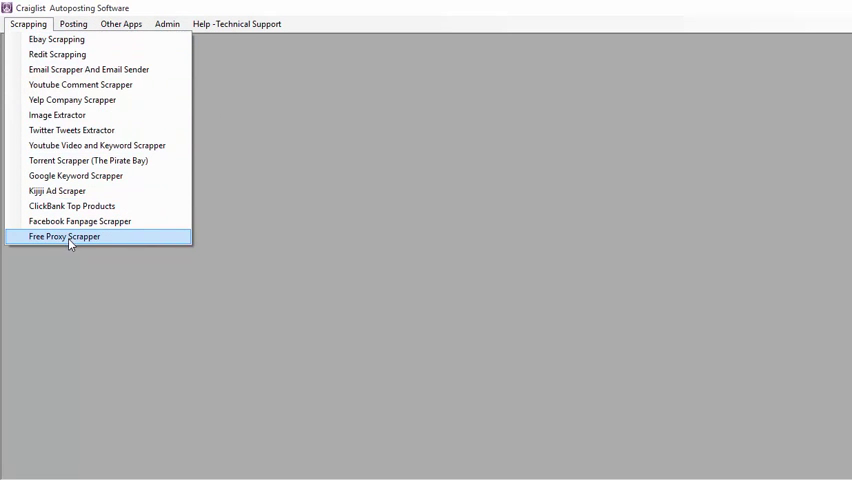
Step: Choose Free Proxy Scrapper from the Scrapping menu to show the empty 0-of-200 proxy table
left_click(64, 236)
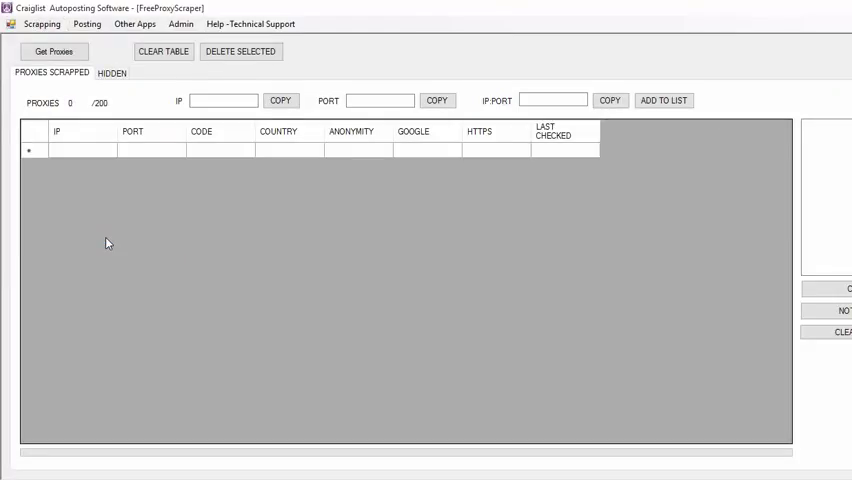
mouse_move(109, 218)
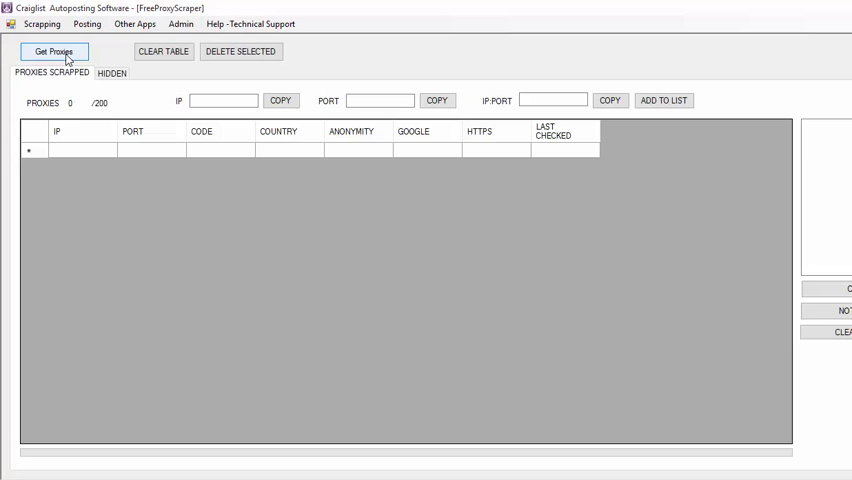
Step: Get Proxies to scrape 200 of 200 US proxies, then acknowledge the FINISH SEARCHING PROXIES message
left_click(54, 51)
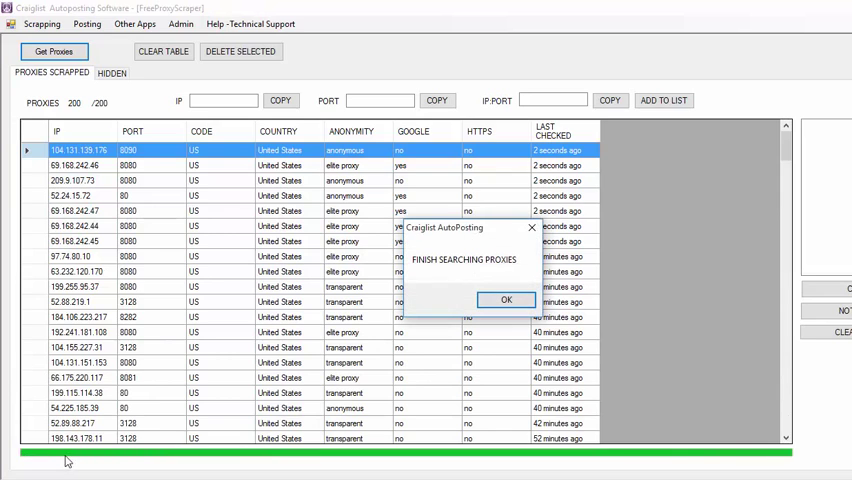
mouse_move(238, 456)
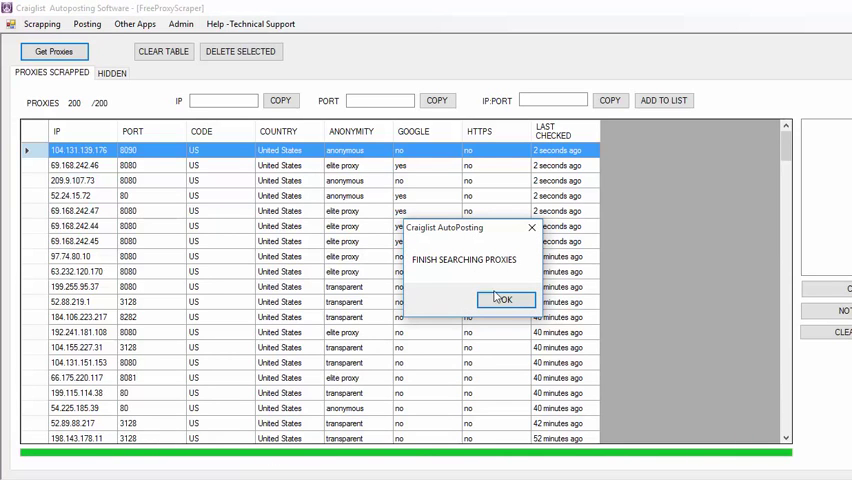
left_click(504, 300)
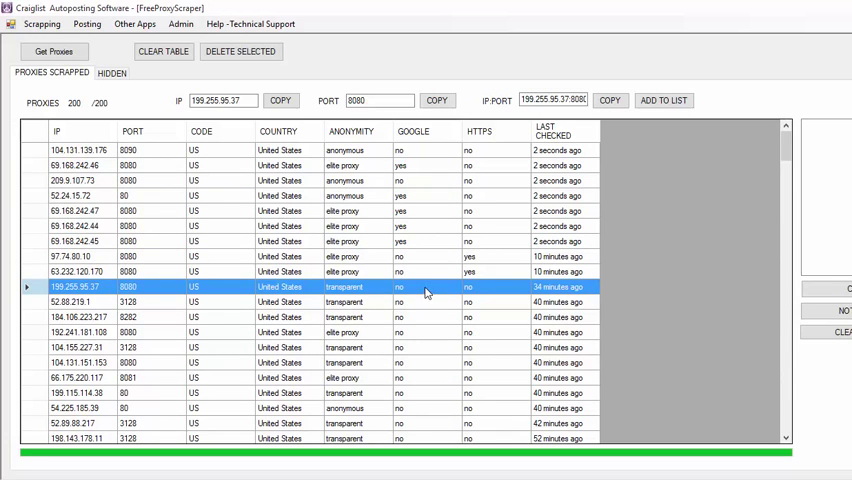
mouse_move(355, 221)
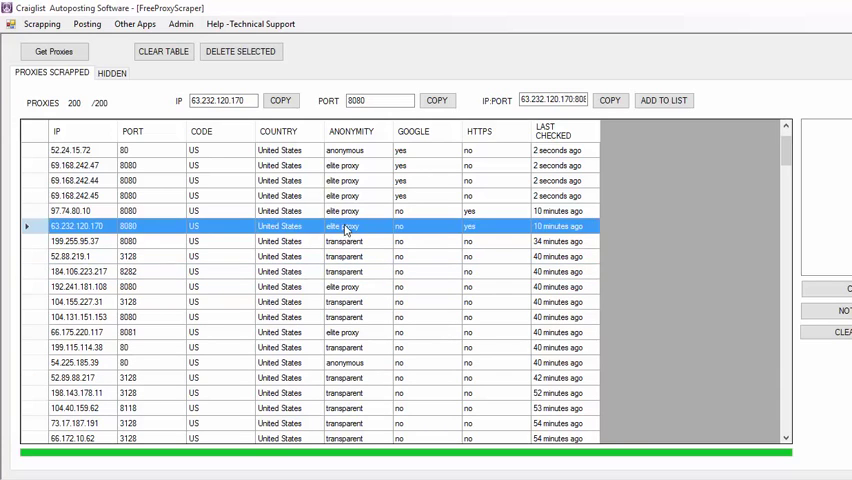
Step: Pick proxy rows in turn, ending on 52.24.15.72 port 80 in the copy fields
left_click(70, 211)
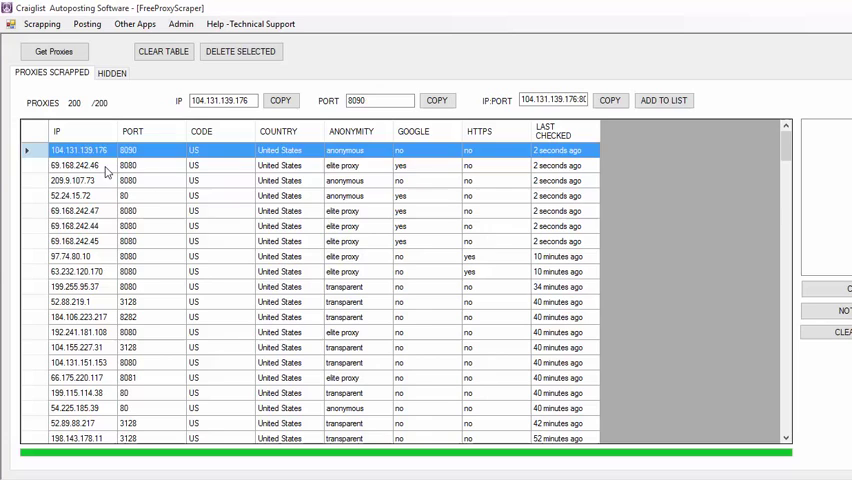
left_click(105, 165)
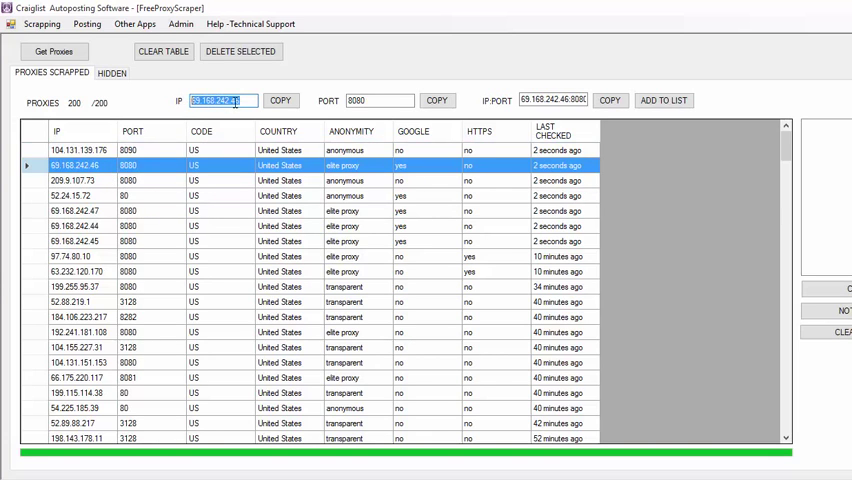
left_click(378, 100)
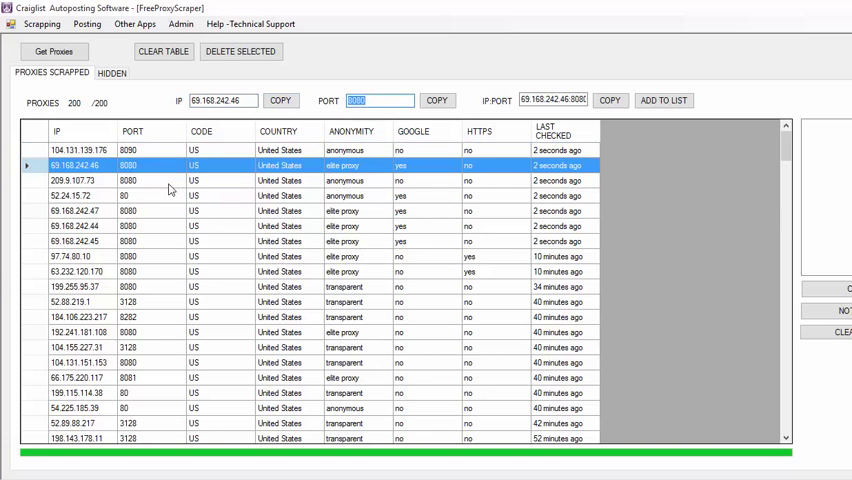
left_click(70, 195)
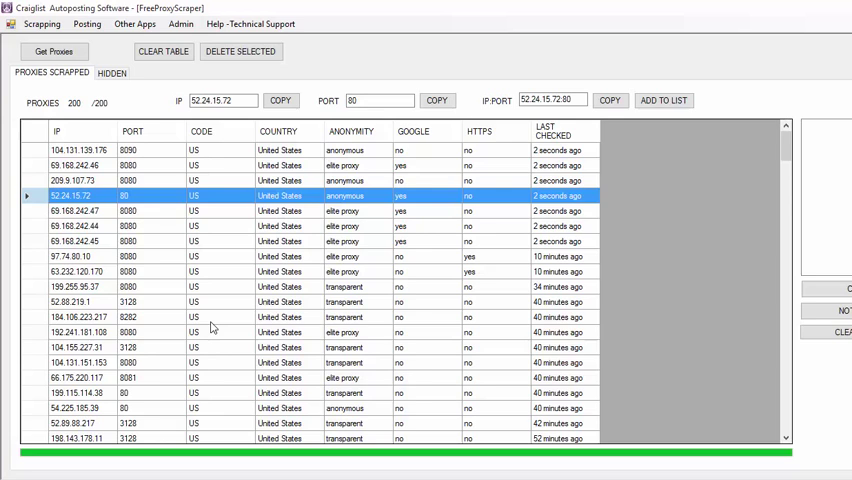
mouse_move(222, 278)
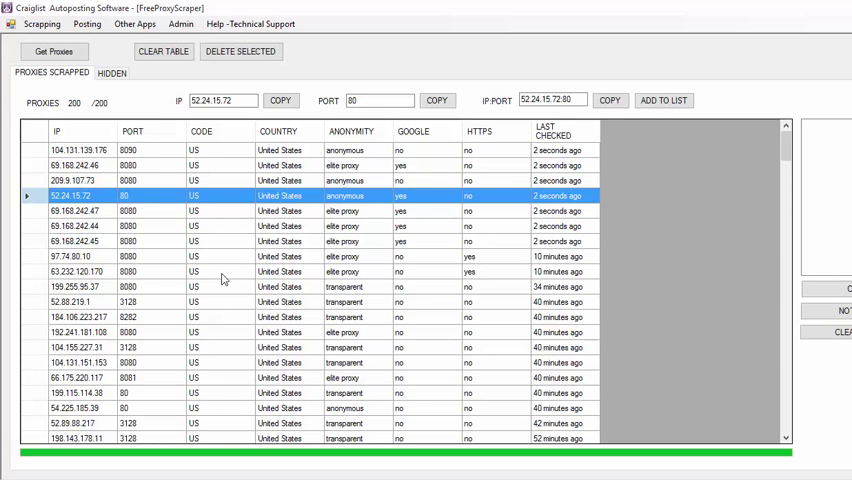
left_click(281, 100)
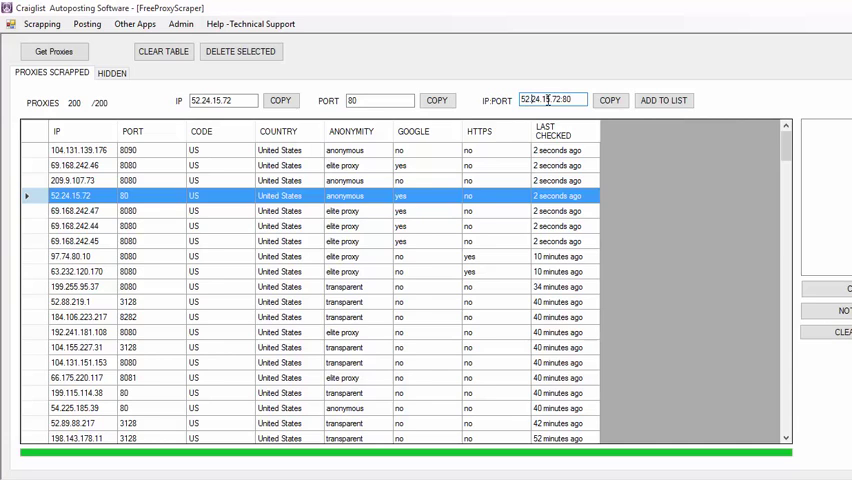
Step: Select the full 52.24.15.72:80 address in the IP:PORT field
triple_click(553, 100)
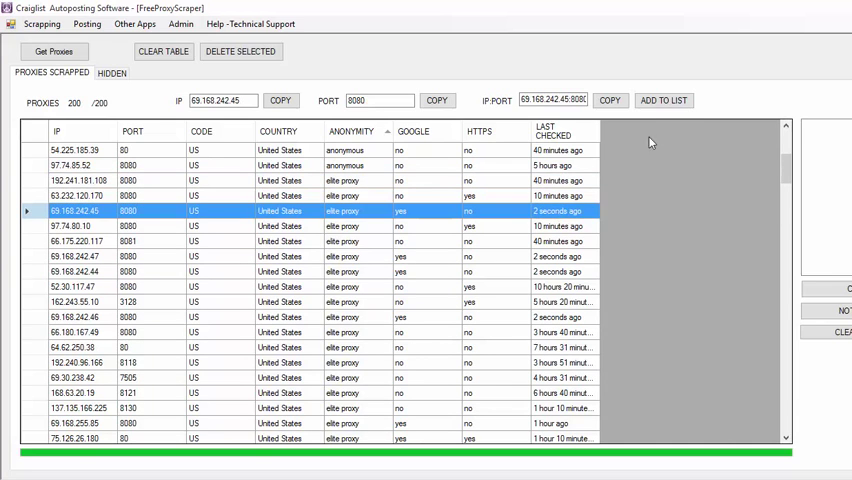
Step: Add elite proxies 69.168.242.45, 64.62.250.38 and 192.240.96.166 to the list, then launch Notepad
left_click(663, 100)
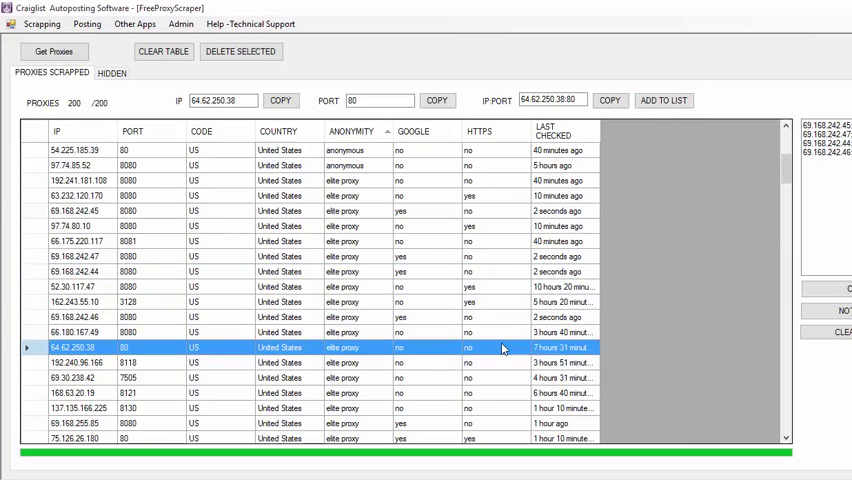
scroll("down", 3)
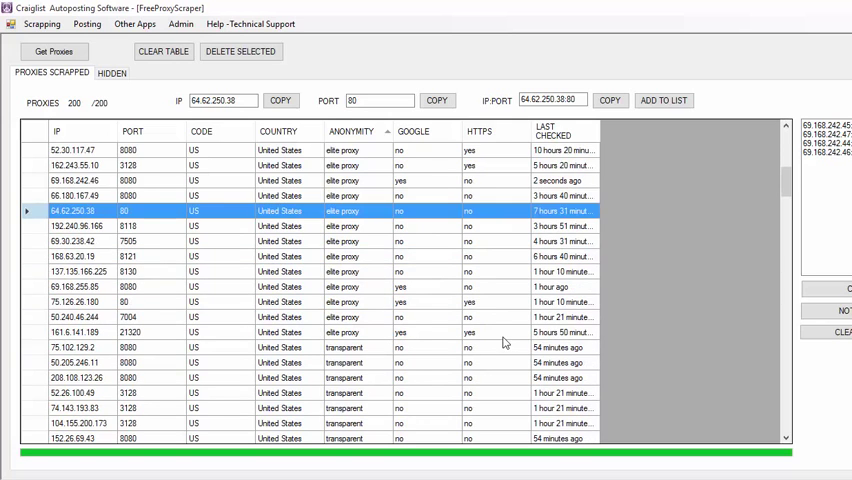
left_click(663, 100)
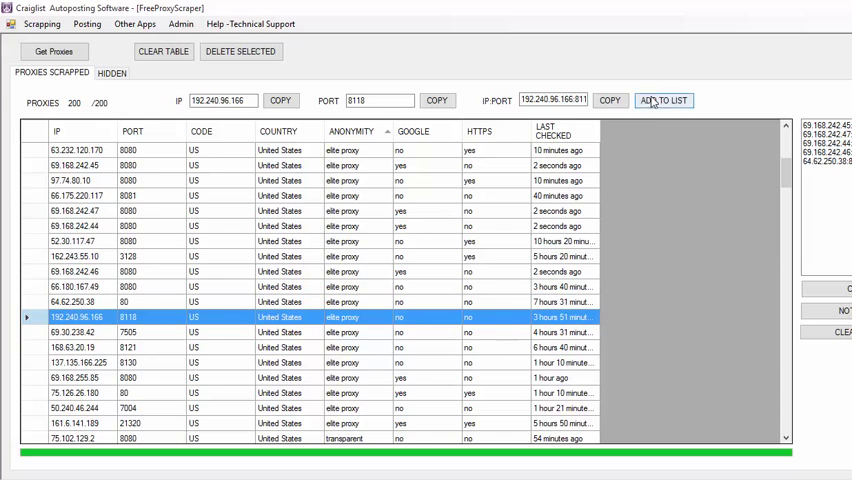
left_click(662, 100)
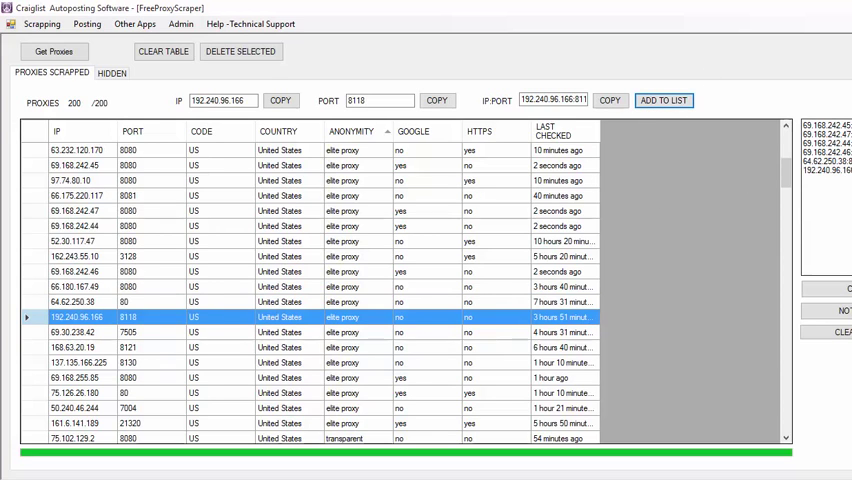
left_click(662, 100)
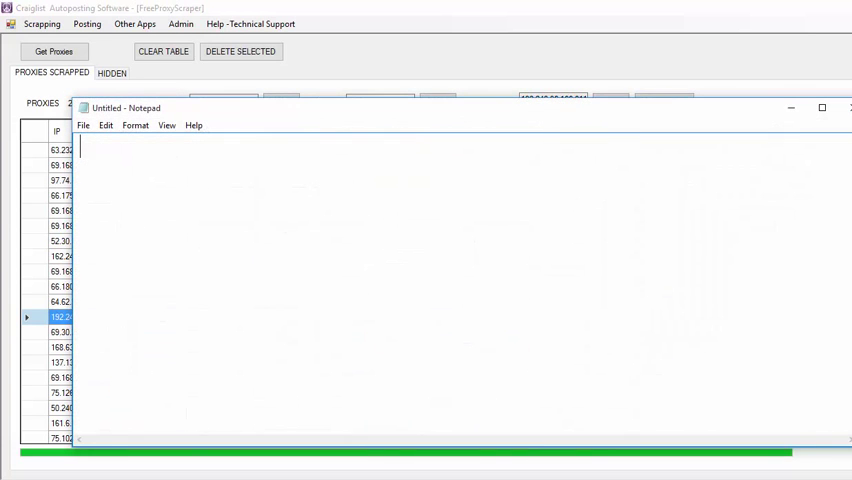
Step: Paste the elite proxy addresses into Notepad, select them all, and close with Don't Save
right_click(351, 207)
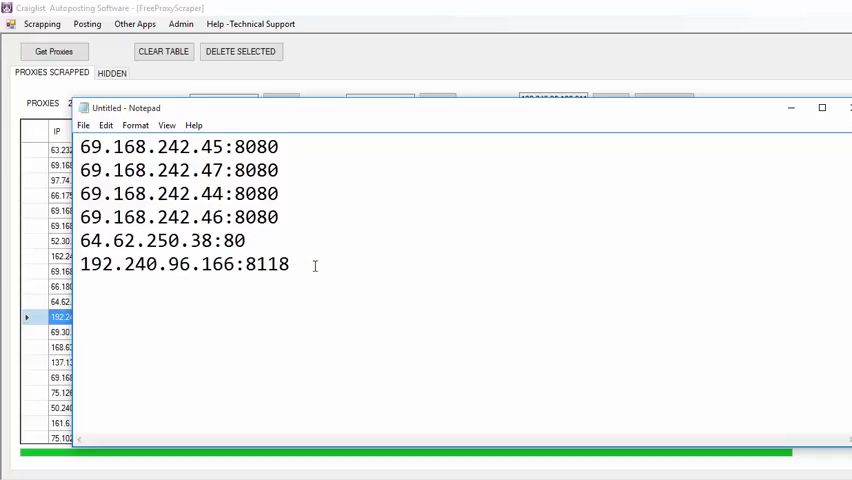
key("ctrl+a")
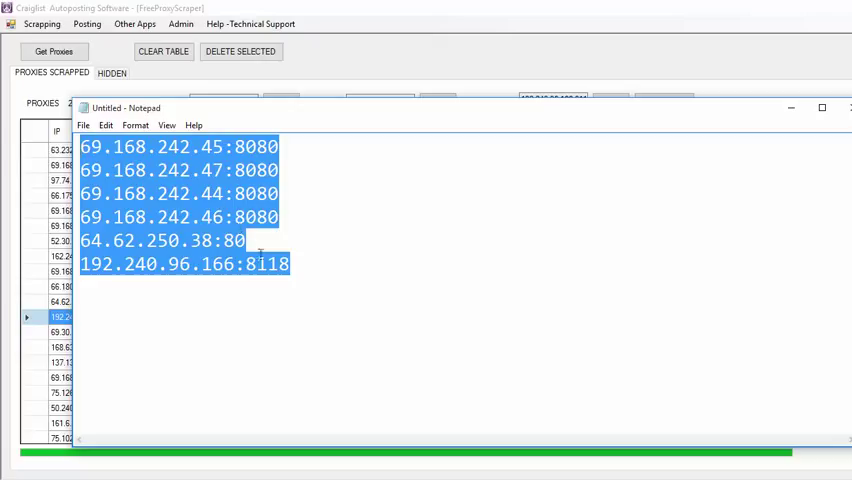
mouse_move(758, 122)
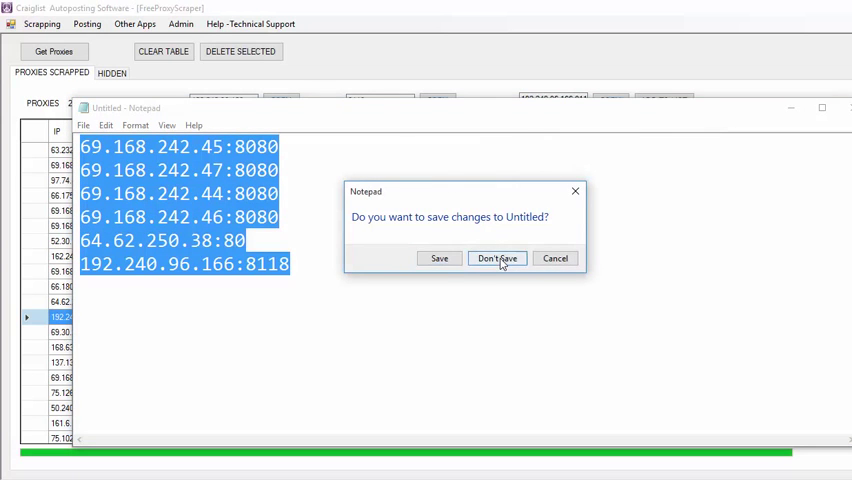
left_click(496, 258)
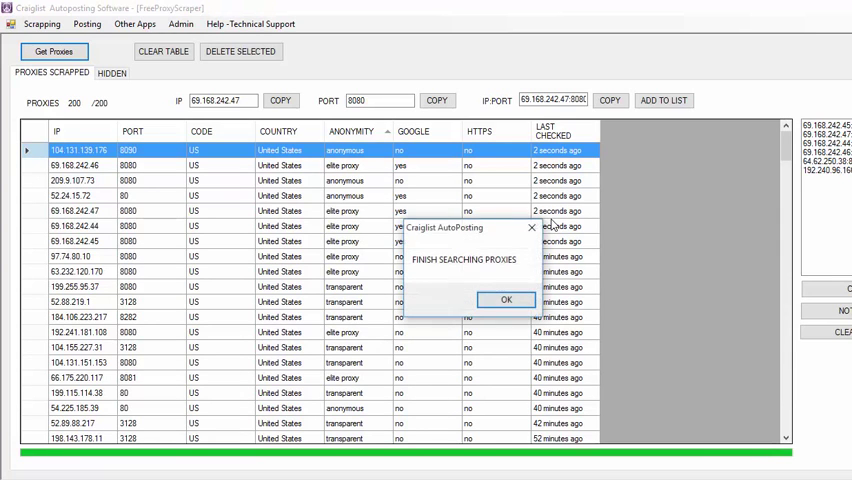
Step: Acknowledge the FINISH SEARCHING PROXIES message and scroll down through the 200-proxy table
left_click(506, 300)
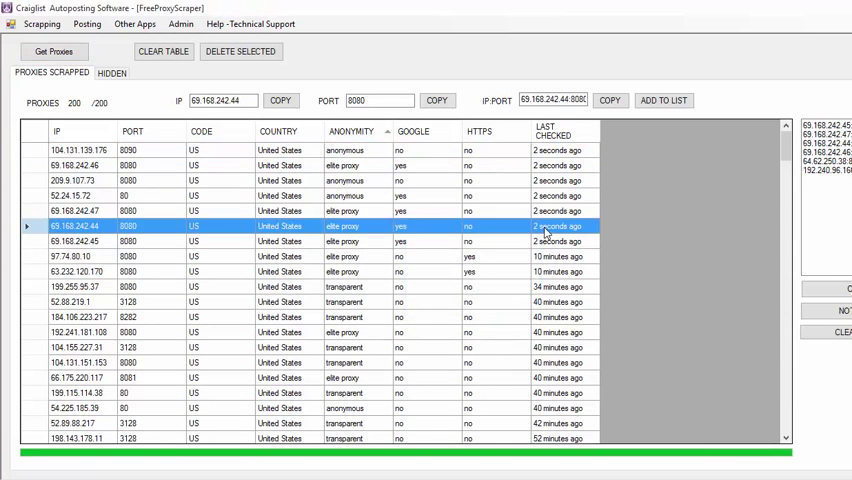
scroll("down", 3)
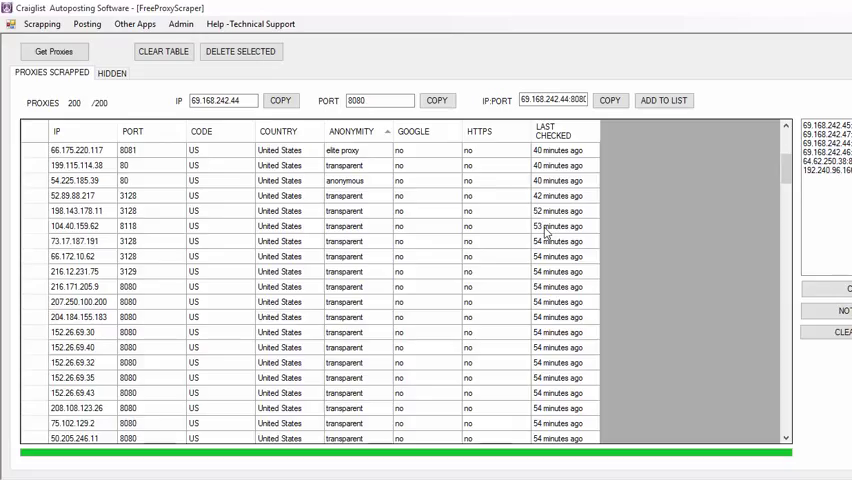
mouse_move(545, 230)
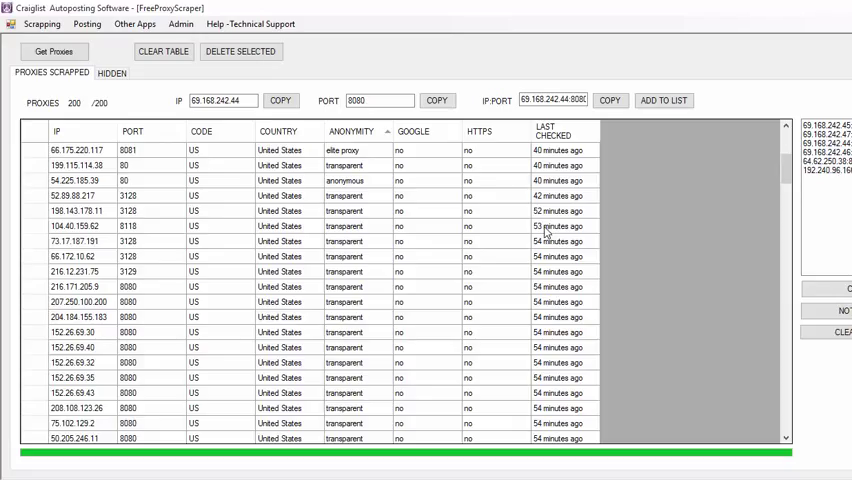